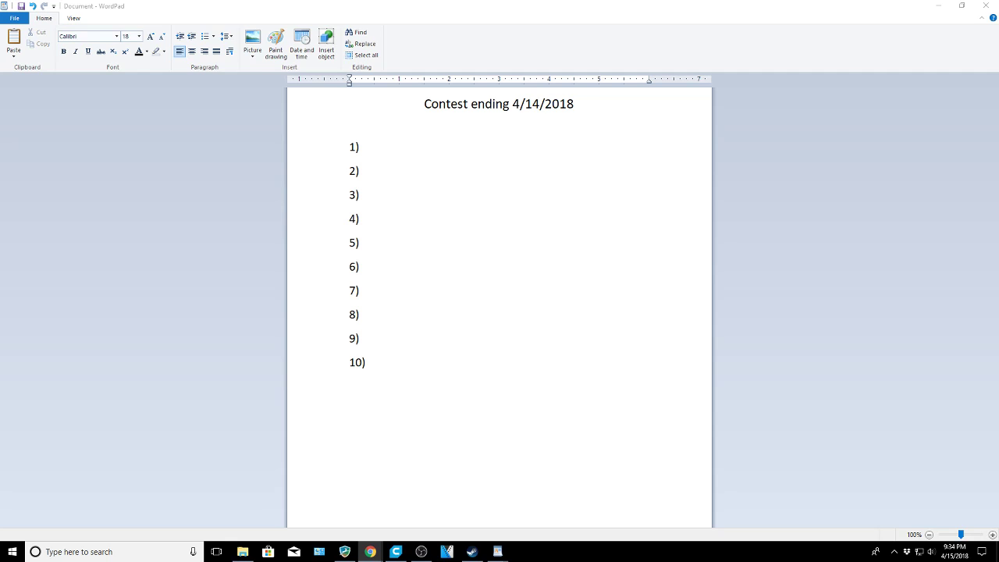
{"action": "mouse_move", "coordinate": [522, 416]}
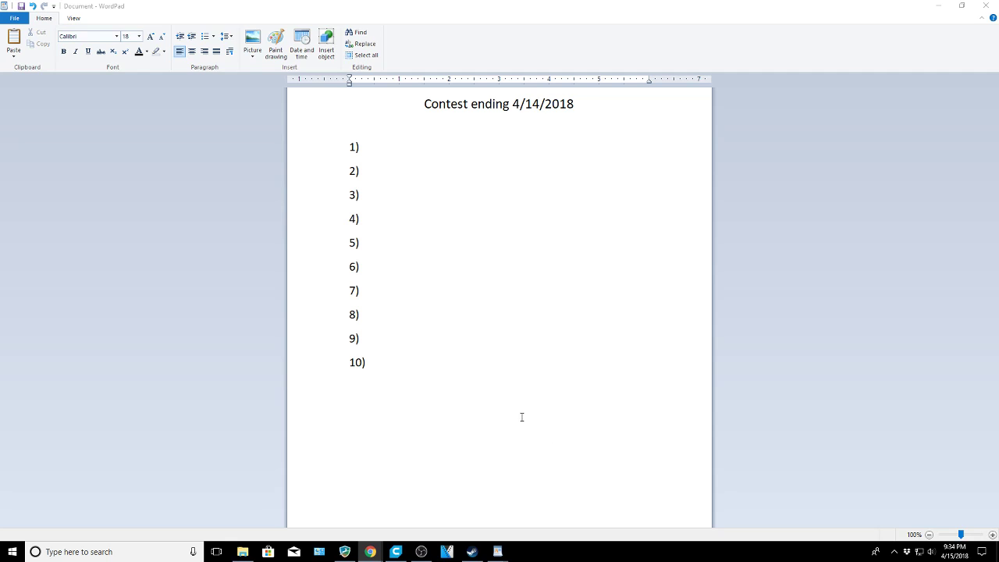
{"action": "left_click", "coordinate": [407, 363]}
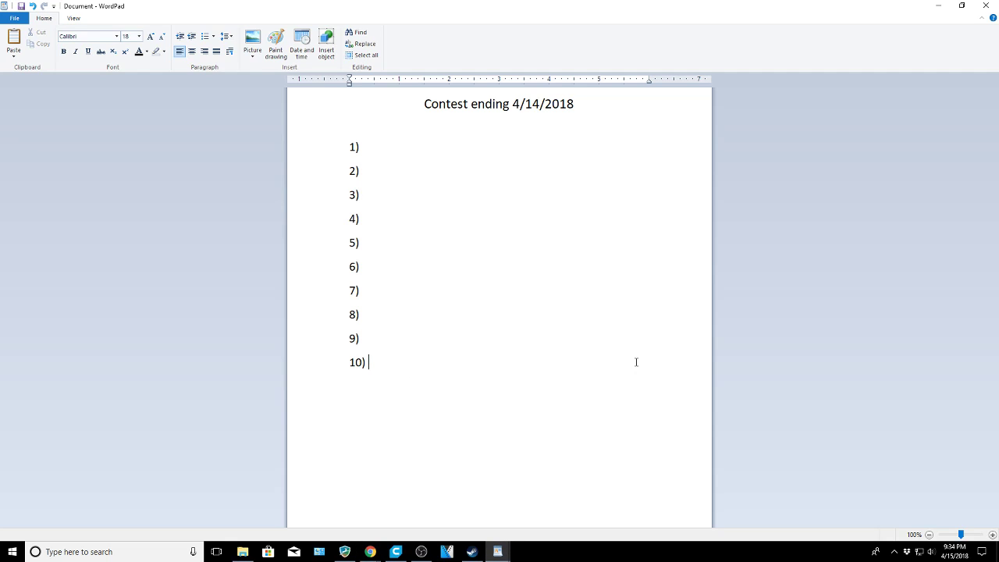
{"action": "mouse_move", "coordinate": [905, 310]}
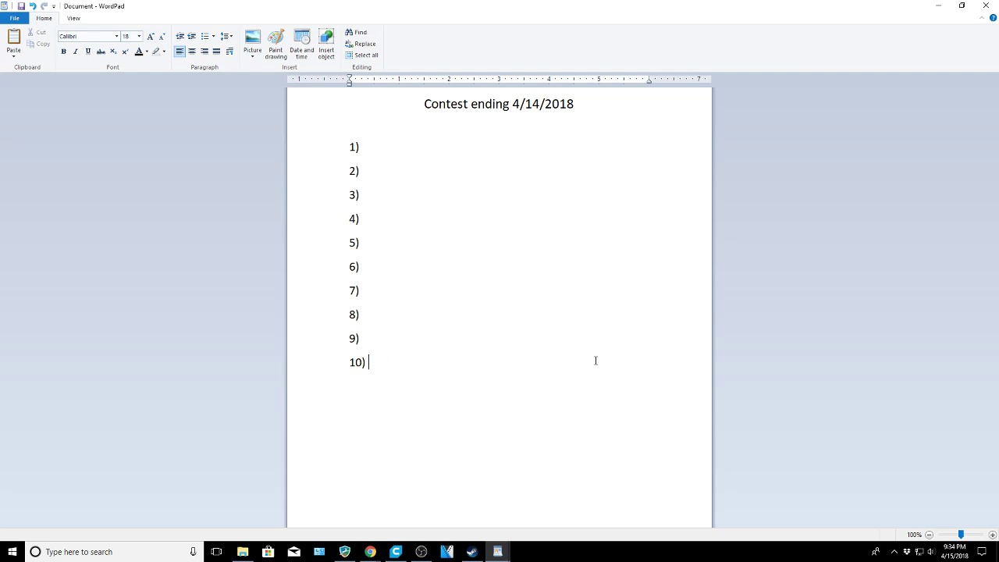
{"action": "type", "text": "Martin Wolff"}
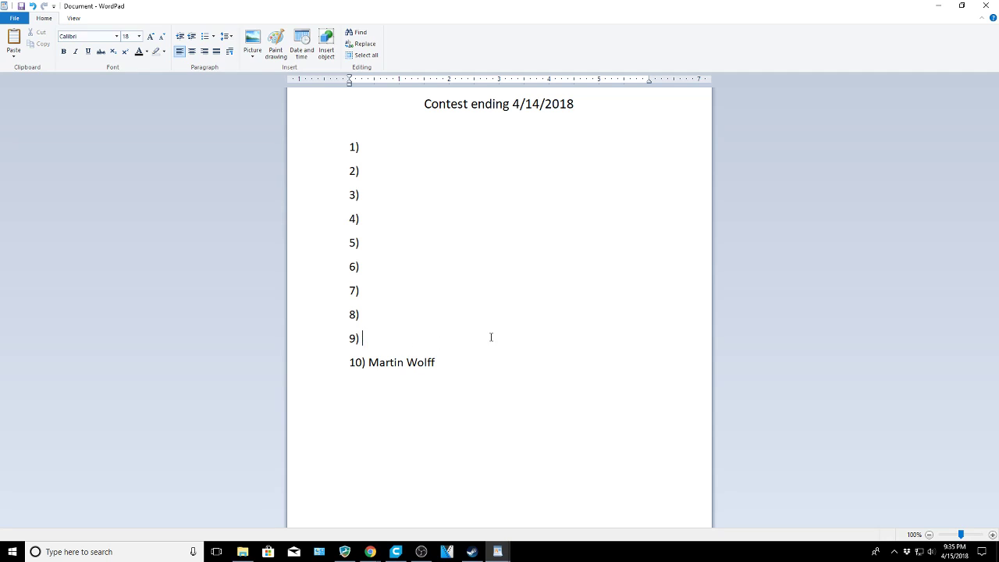
{"action": "mouse_move", "coordinate": [534, 320]}
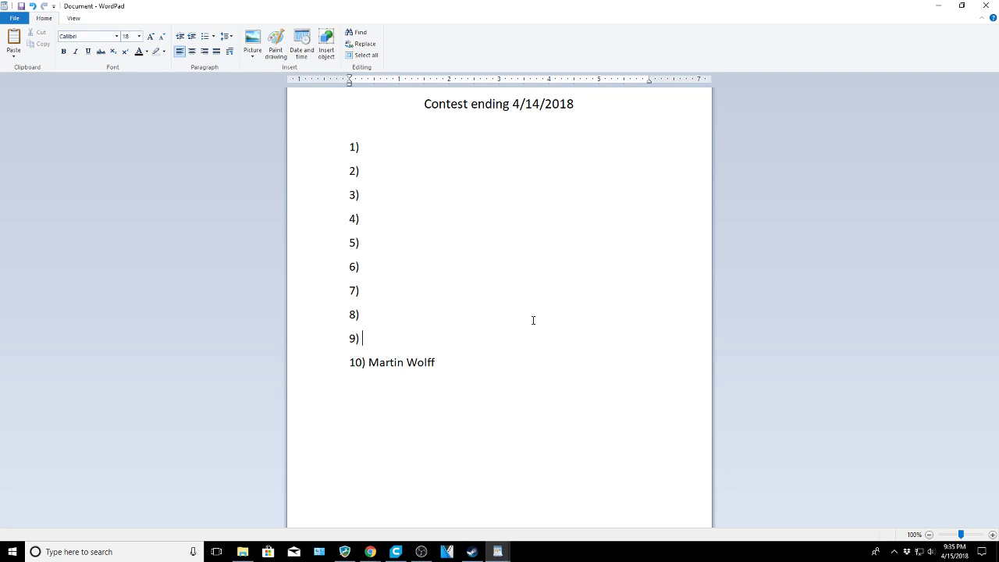
{"action": "type", "text": "Gomer Gamest"}
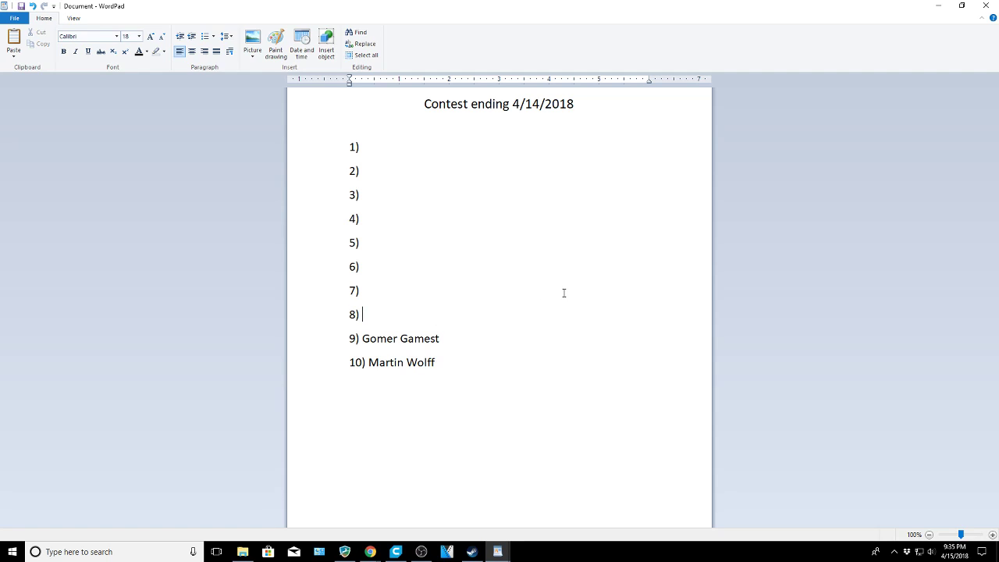
{"action": "mouse_move", "coordinate": [557, 294]}
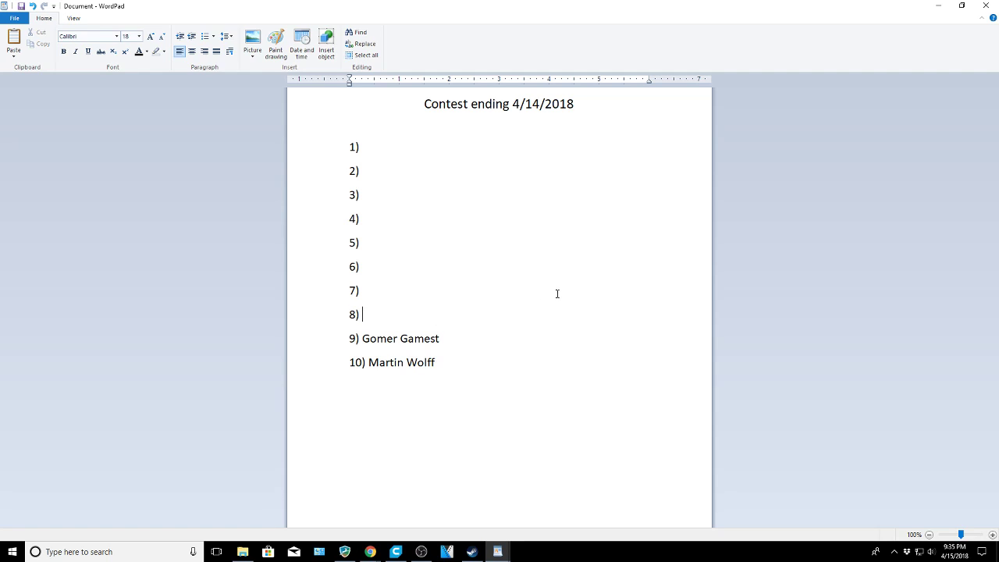
{"action": "type", "text": "Tenae Callies"}
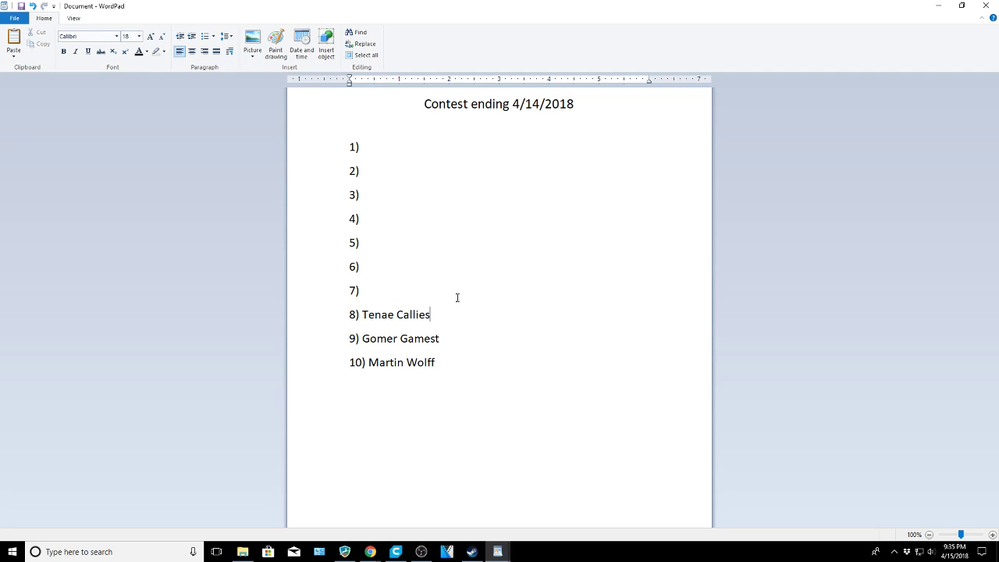
{"action": "mouse_move", "coordinate": [703, 243]}
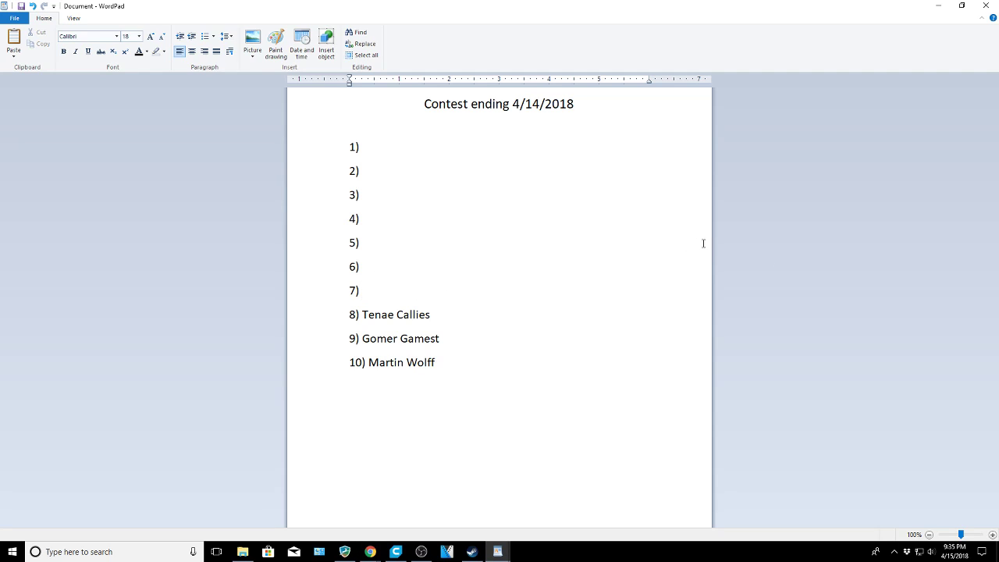
{"action": "mouse_move", "coordinate": [755, 225]}
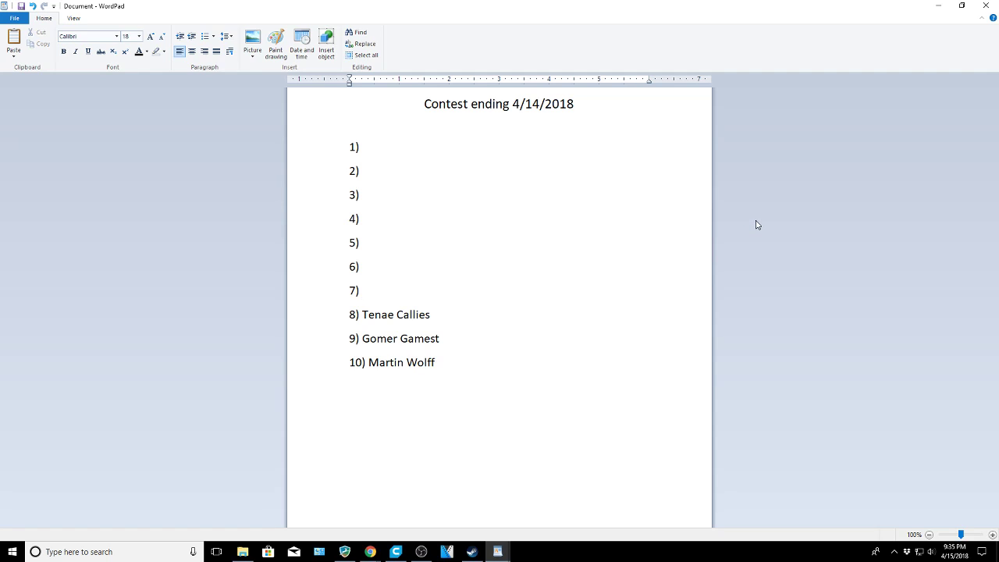
{"action": "type", "text": "Jon Lum"}
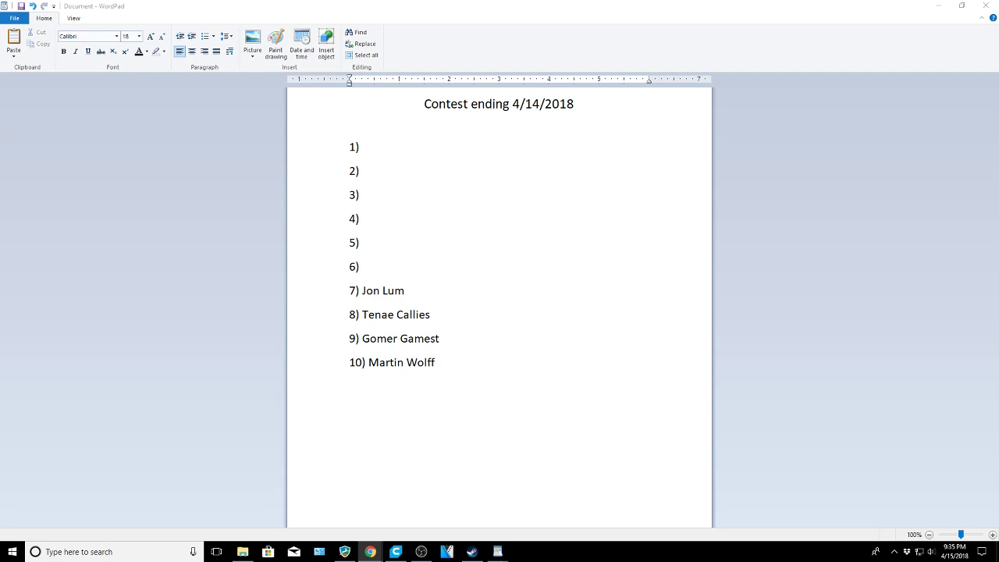
{"action": "left_click", "coordinate": [400, 290]}
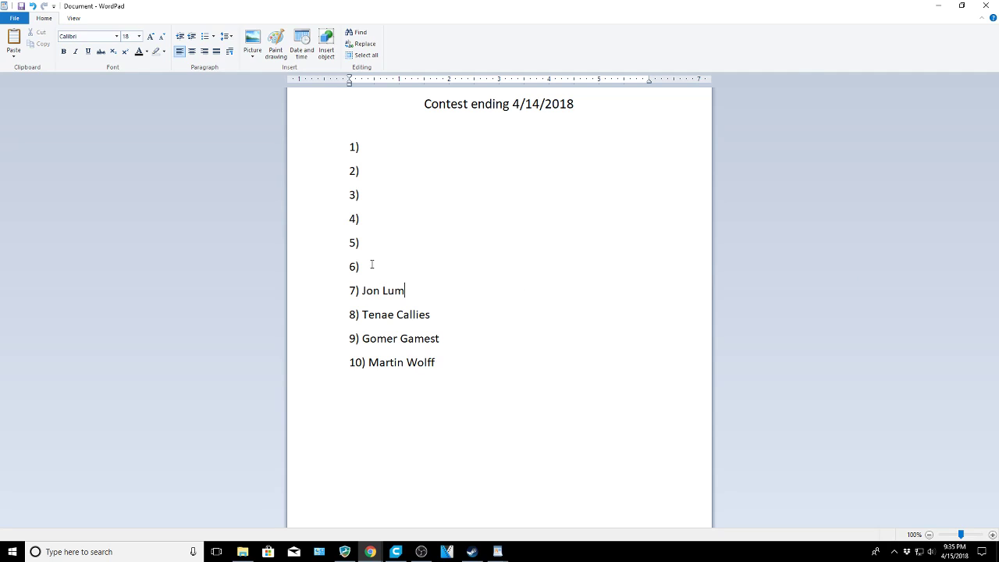
{"action": "mouse_move", "coordinate": [534, 273]}
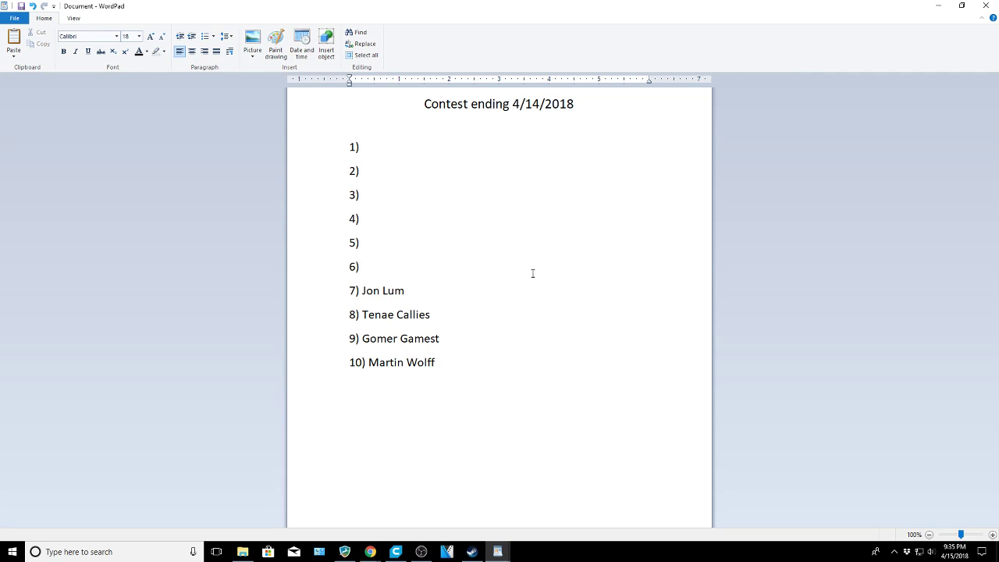
{"action": "left_click", "coordinate": [362, 265]}
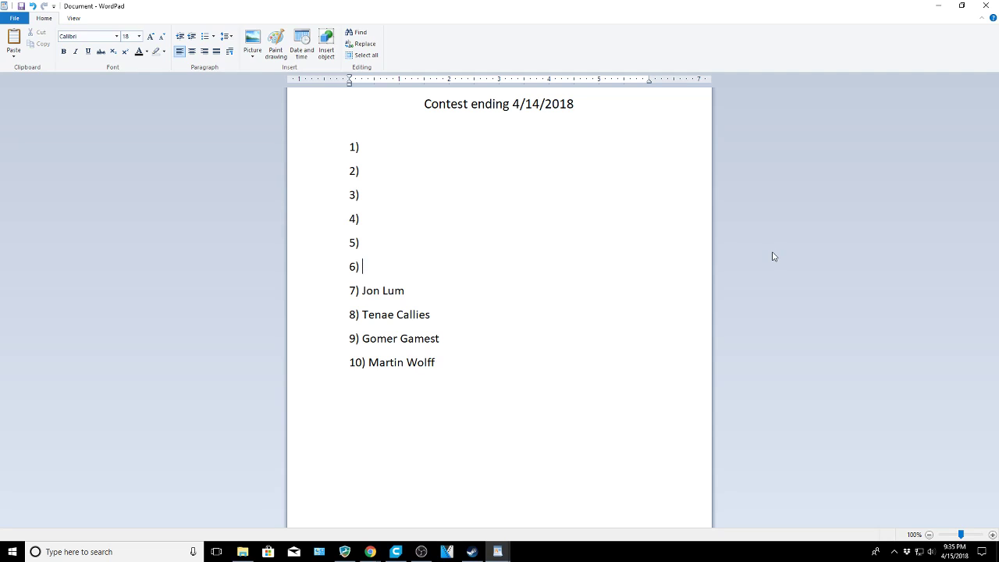
{"action": "type", "text": "Peter Westergaard Thomsen"}
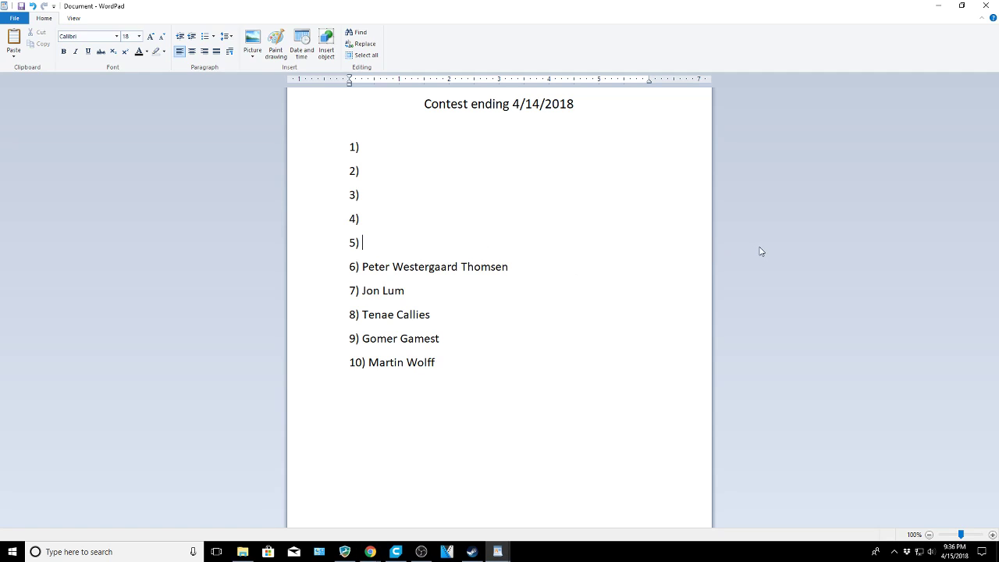
{"action": "mouse_move", "coordinate": [827, 256]}
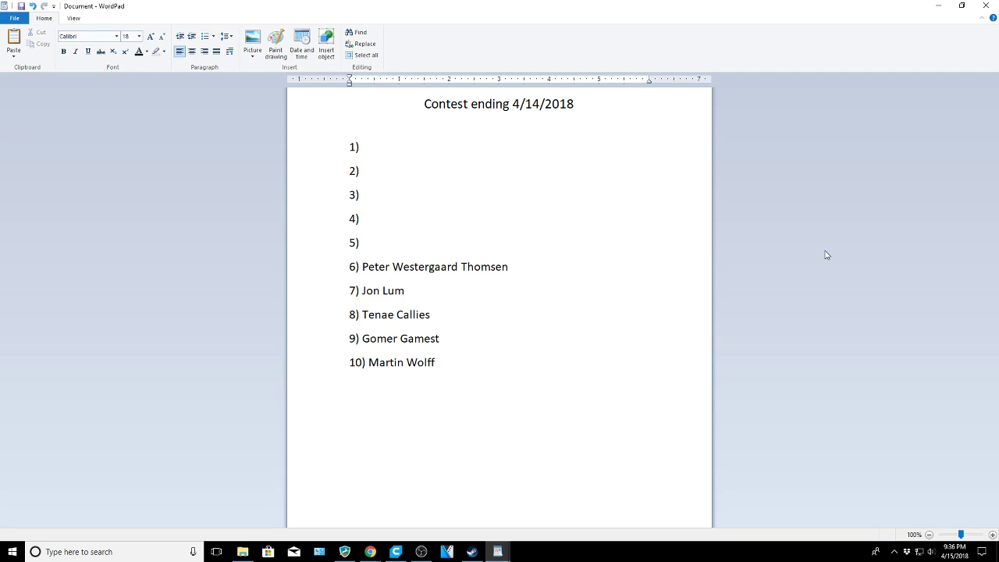
{"action": "left_click", "coordinate": [363, 242]}
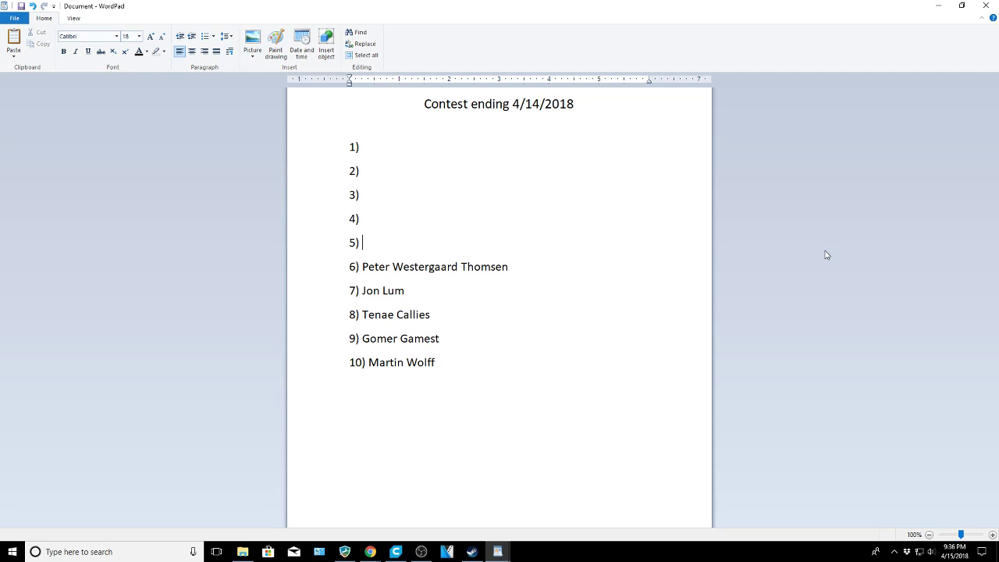
{"action": "type", "text": "unnamed1234"}
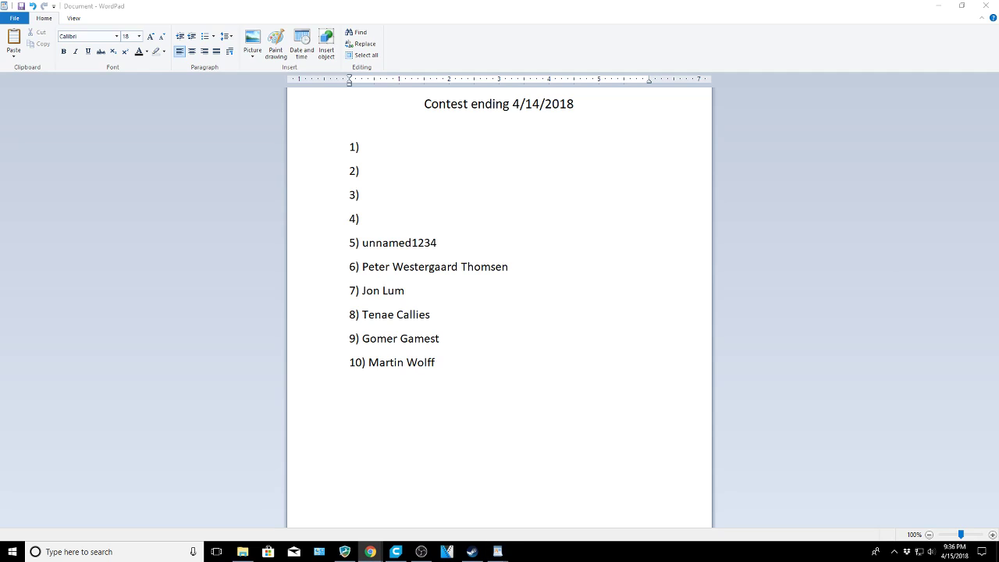
{"action": "mouse_move", "coordinate": [819, 266]}
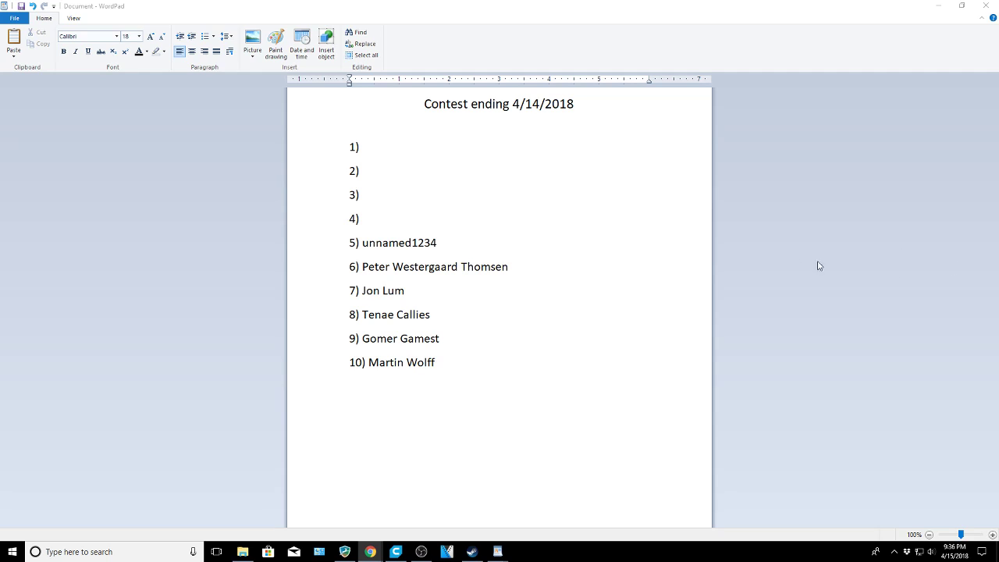
{"action": "left_click", "coordinate": [400, 218]}
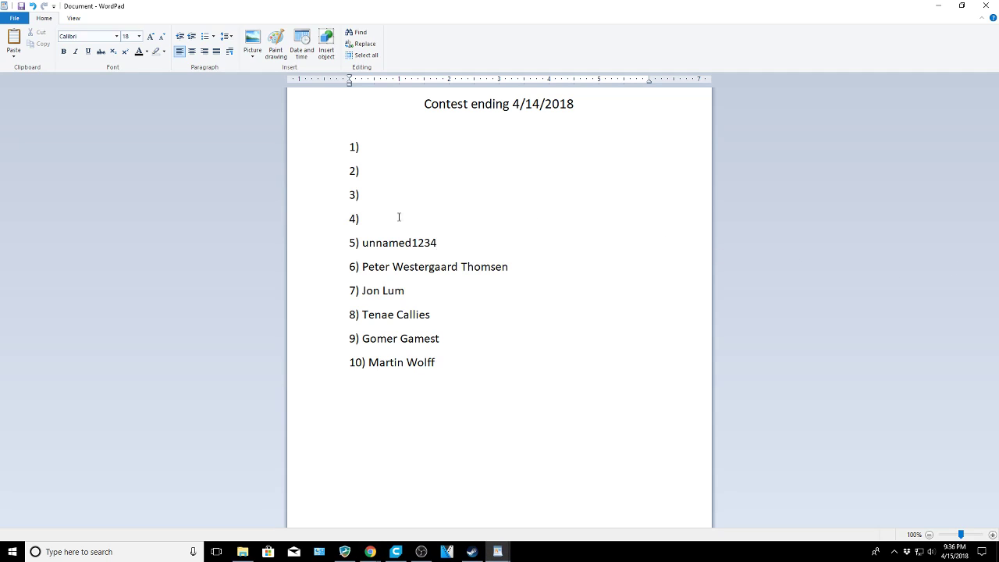
{"action": "mouse_move", "coordinate": [892, 200]}
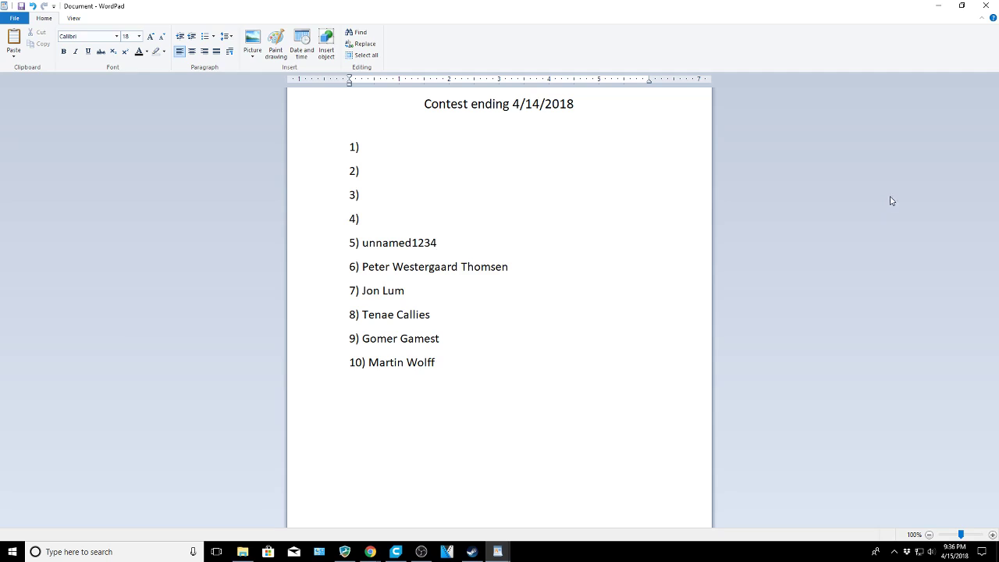
{"action": "mouse_move", "coordinate": [862, 175]}
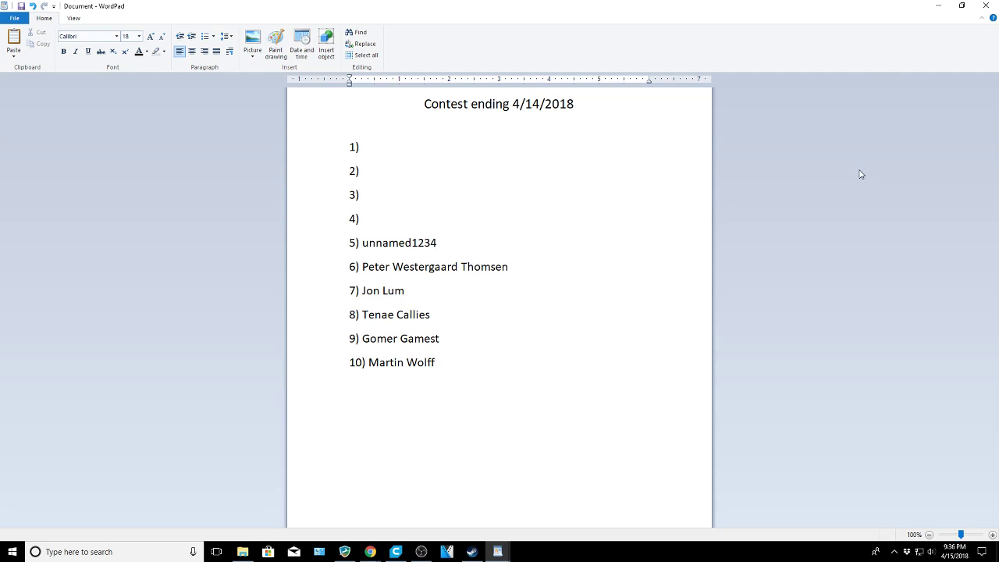
{"action": "type", "text": "Jently Swingin"}
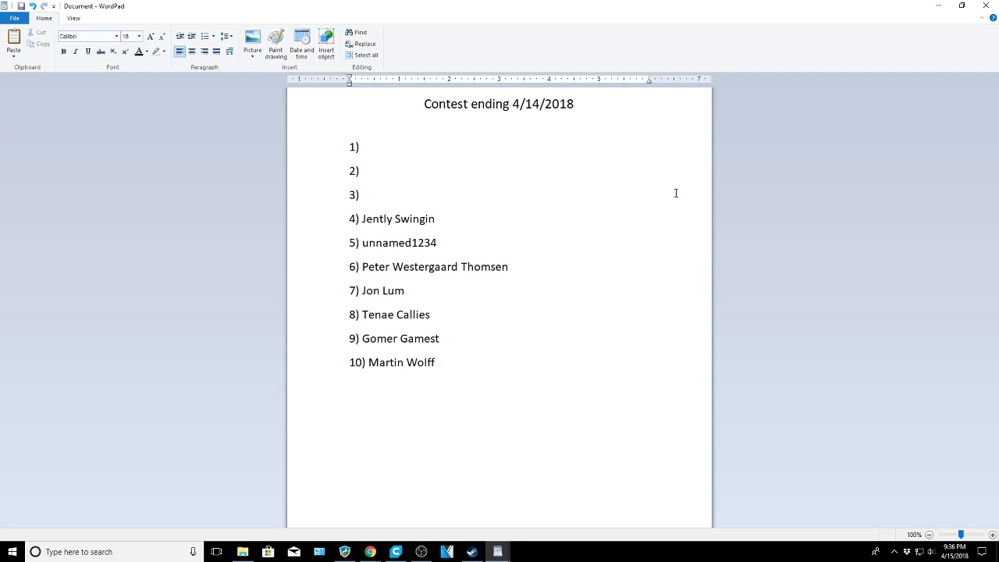
{"action": "left_click", "coordinate": [361, 194]}
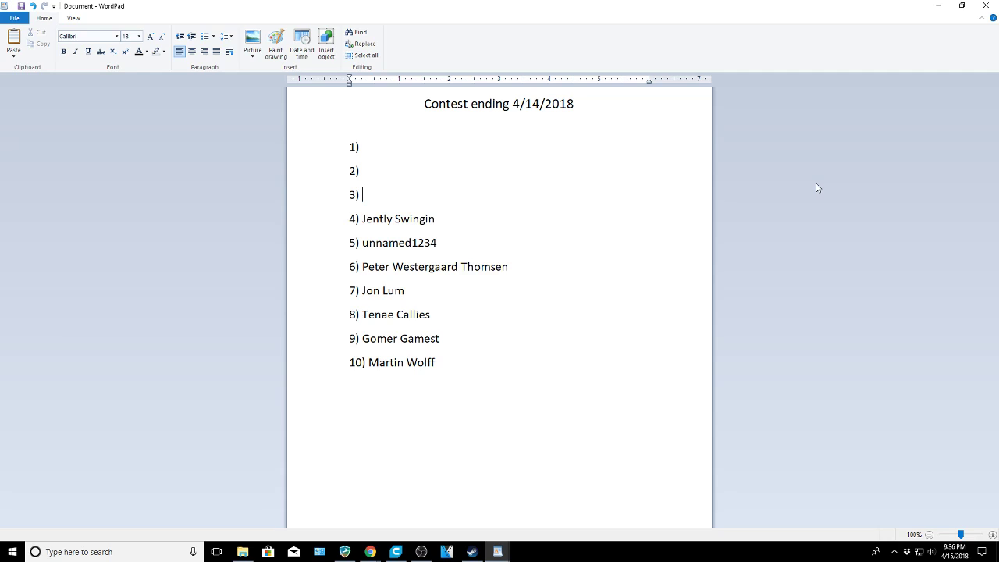
{"action": "type", "text": "Rohan Wesz"}
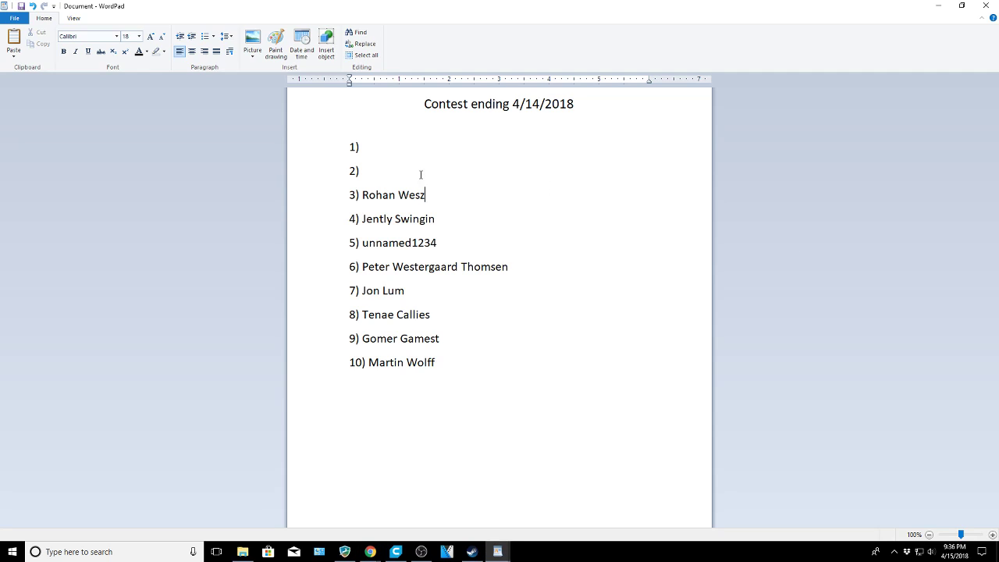
{"action": "left_click", "coordinate": [359, 170]}
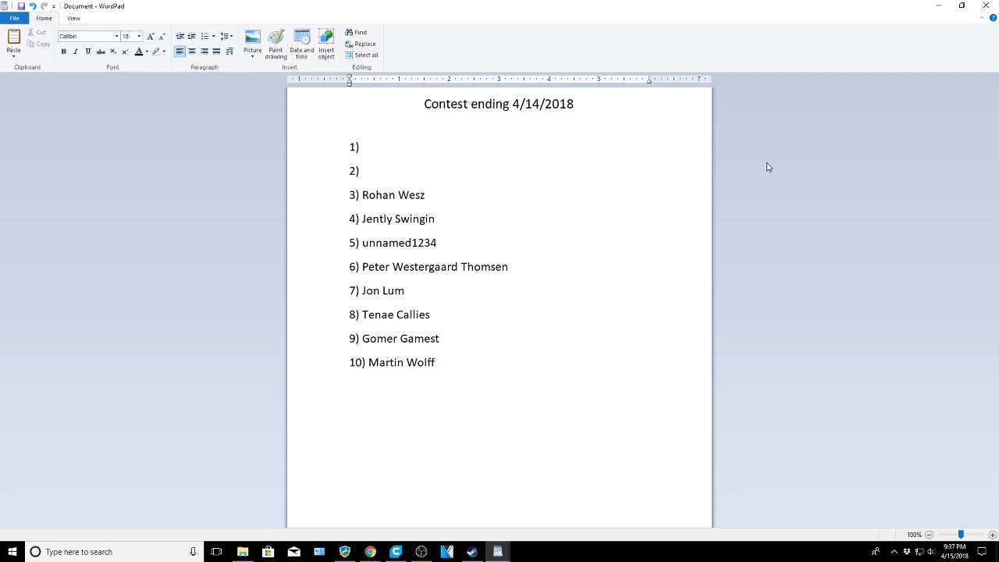
{"action": "type", "text": "Paul Scharsich"}
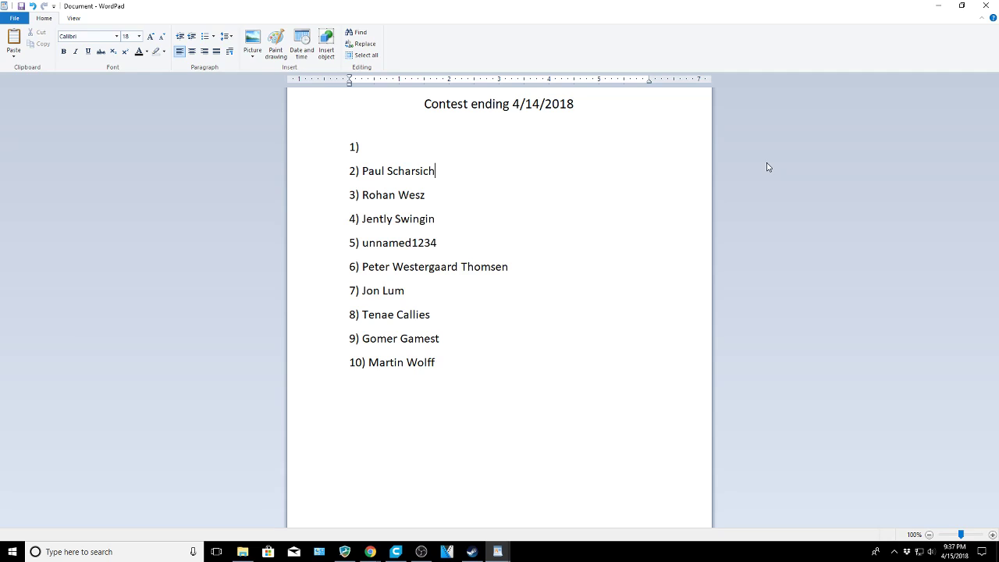
{"action": "mouse_move", "coordinate": [808, 203]}
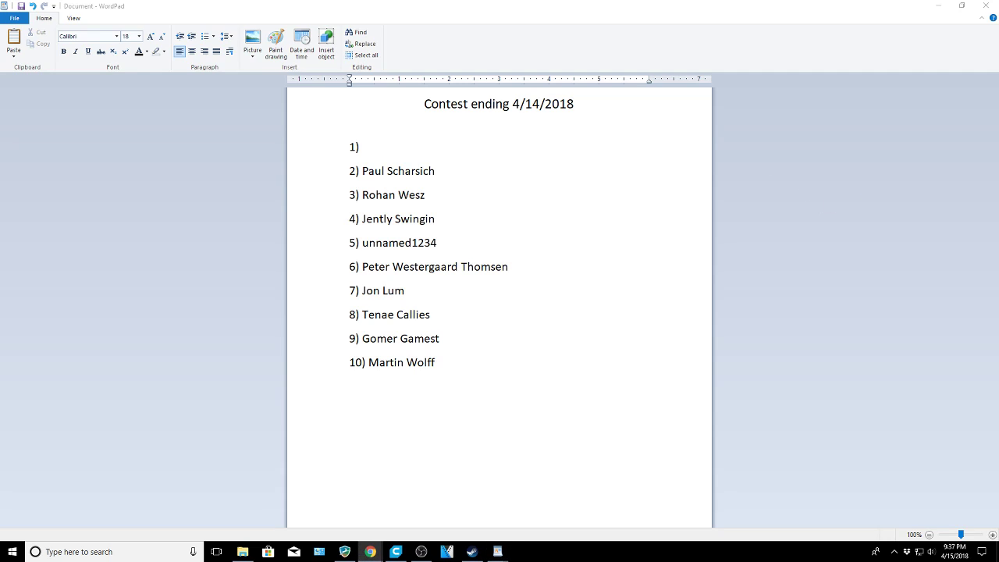
{"action": "mouse_move", "coordinate": [986, 185]}
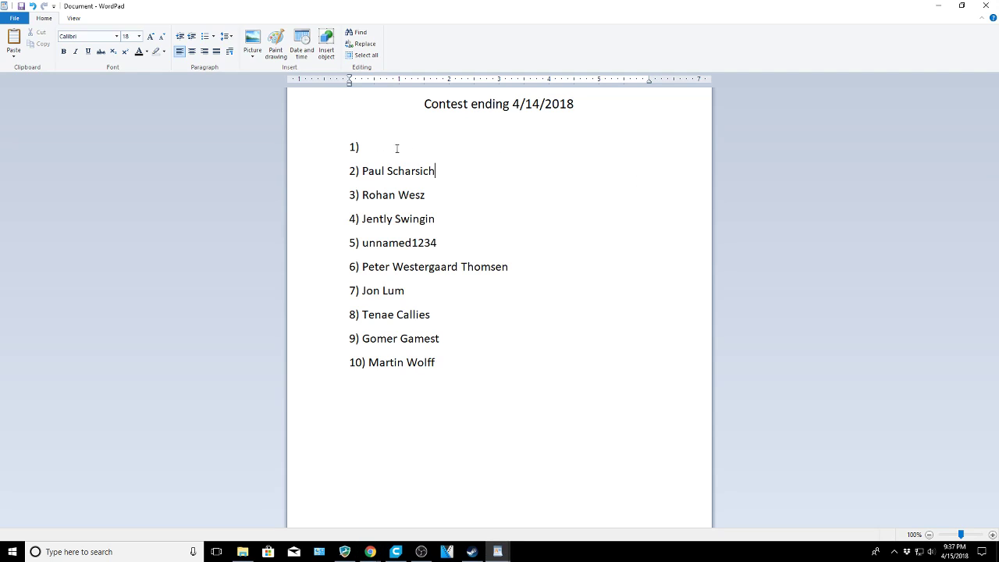
{"action": "mouse_move", "coordinate": [841, 187]}
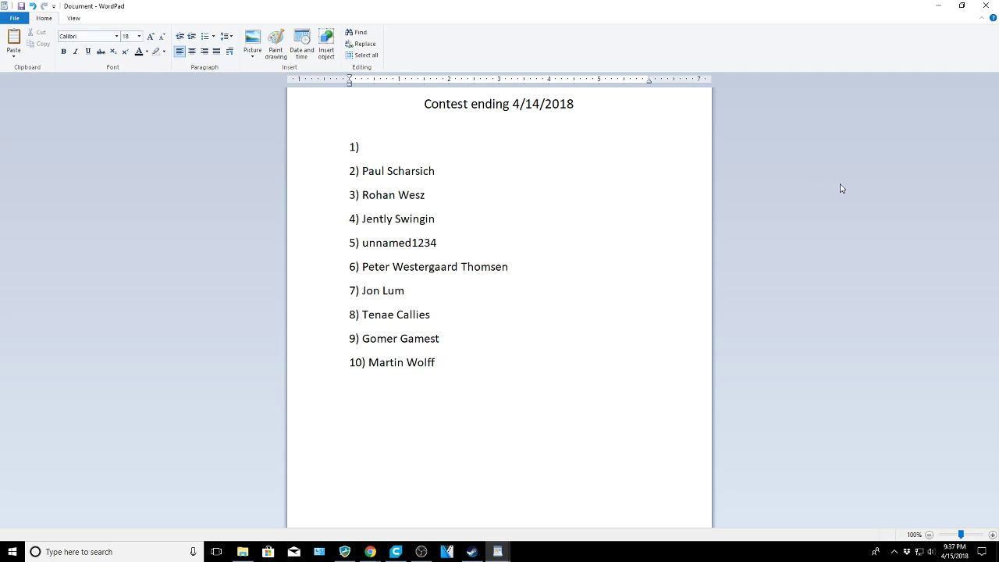
{"action": "left_click", "coordinate": [362, 146]}
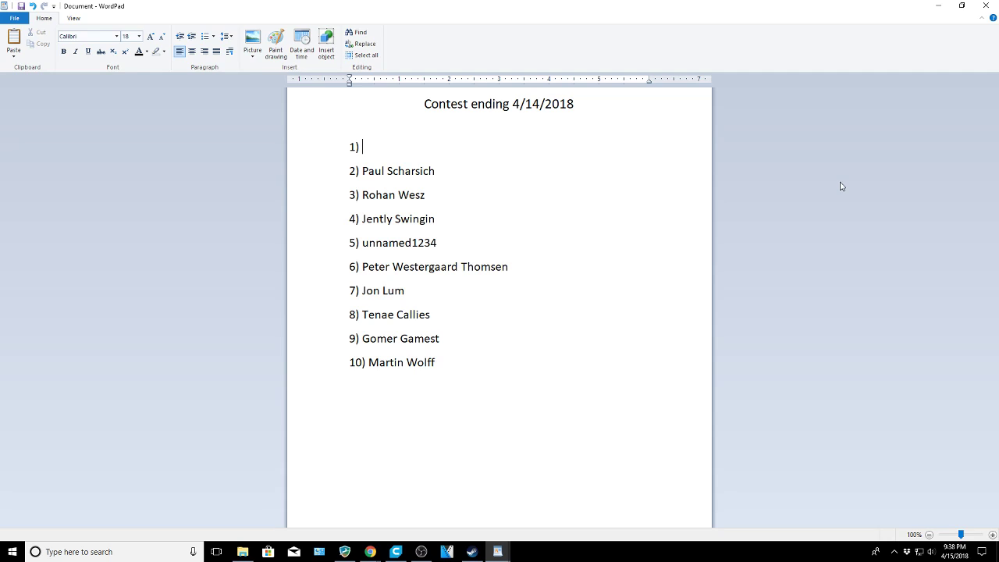
{"action": "type", "text": "Artem Maznichenko"}
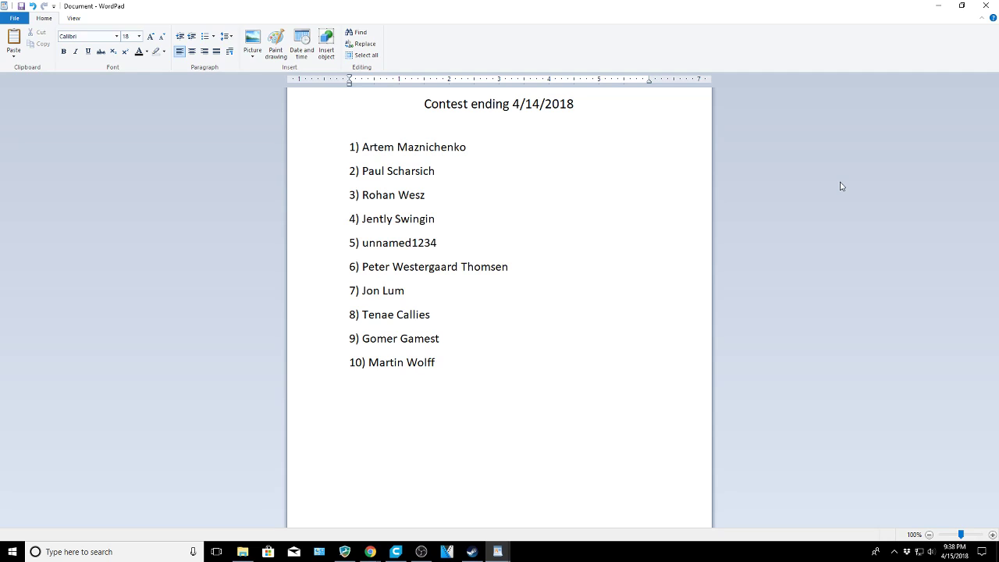
{"action": "left_click", "coordinate": [468, 147]}
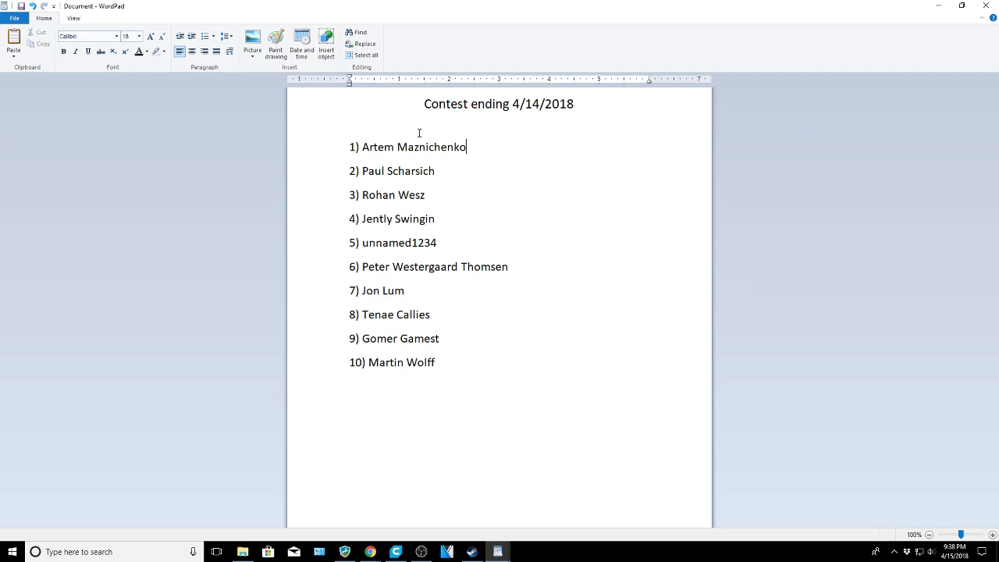
{"action": "mouse_move", "coordinate": [836, 312]}
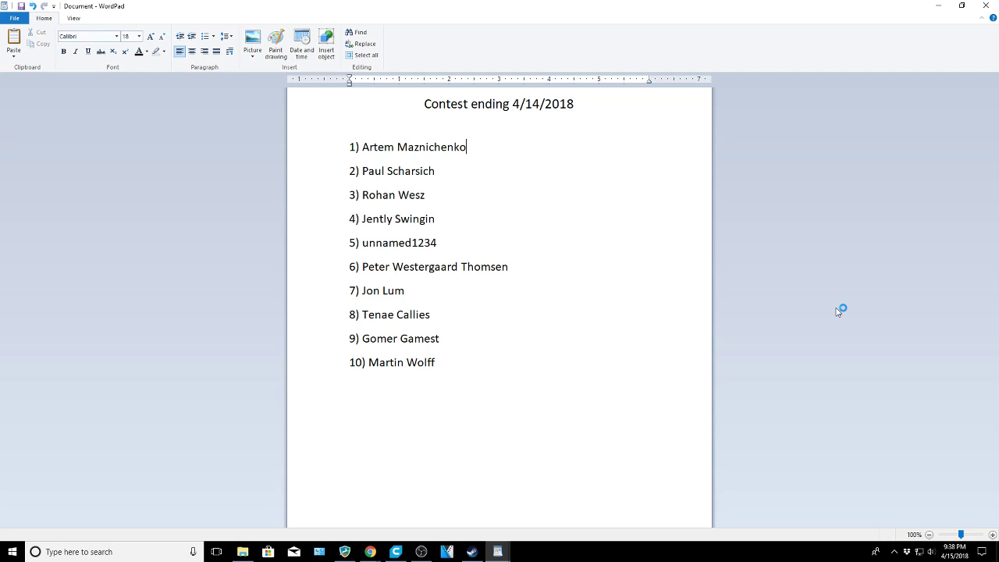
{"action": "mouse_move", "coordinate": [836, 312]}
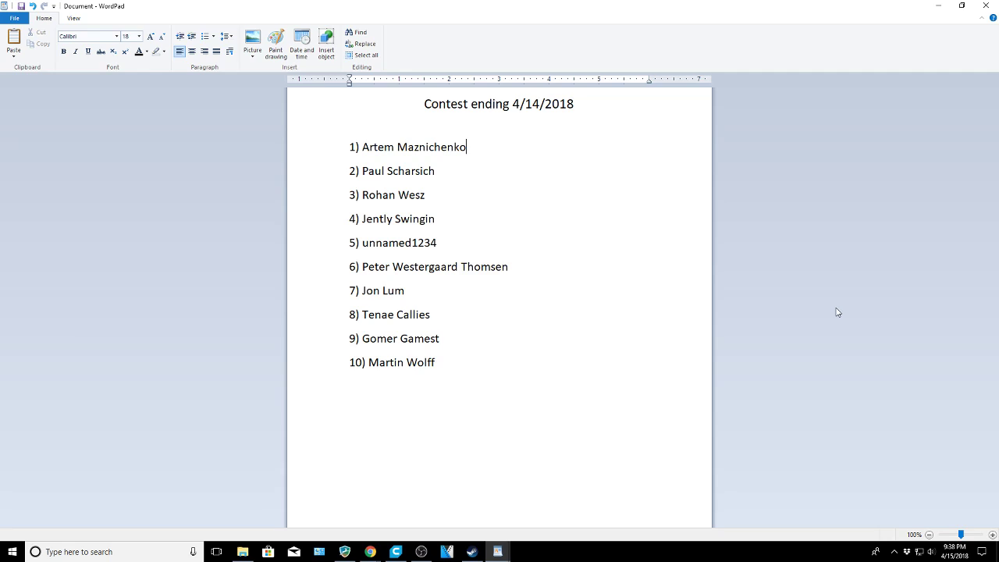
{"action": "mouse_move", "coordinate": [905, 340]}
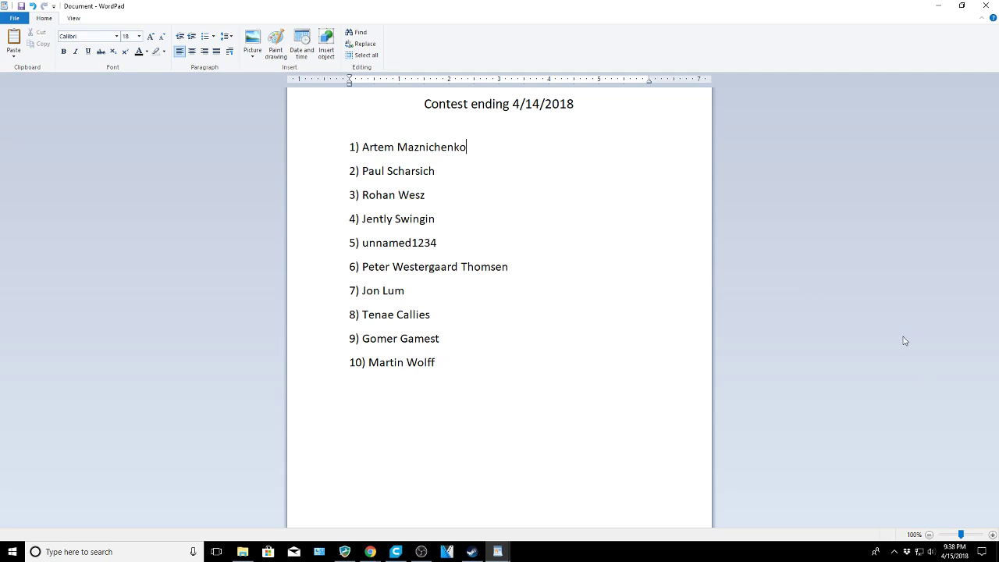